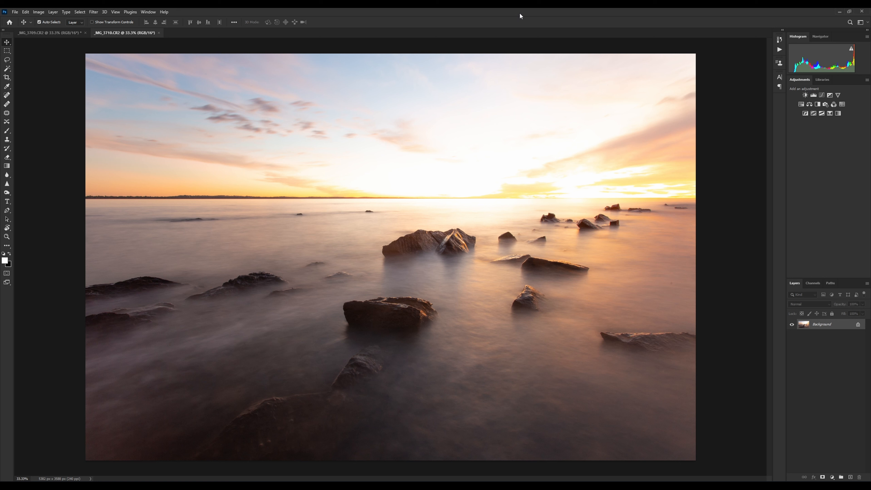
pyautogui.moveTo(401, 262)
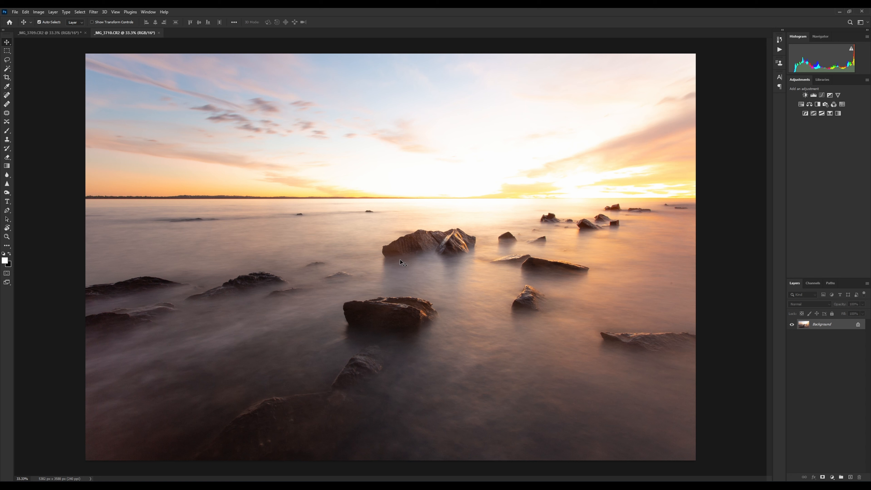
pyautogui.moveTo(547, 248)
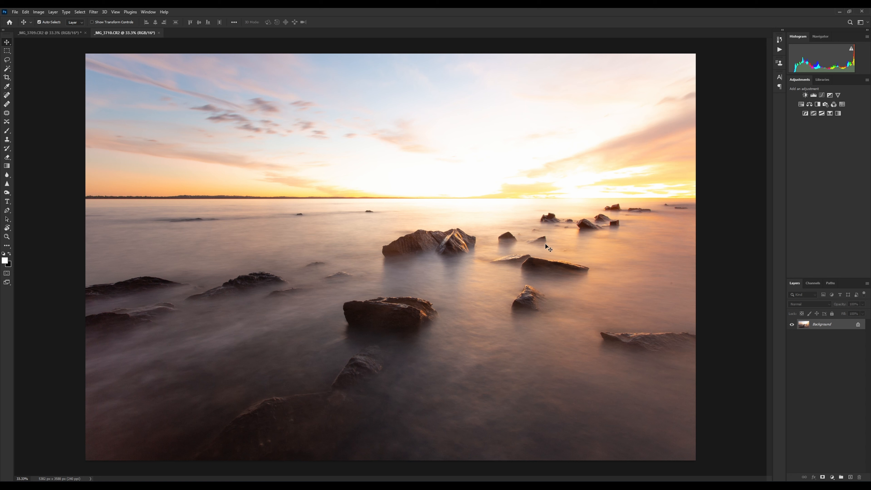
pyautogui.moveTo(559, 144)
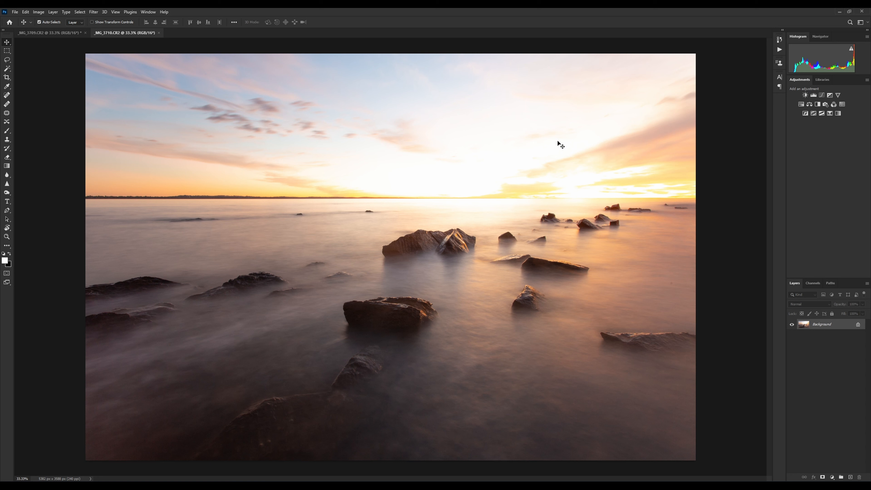
pyautogui.moveTo(712, 134)
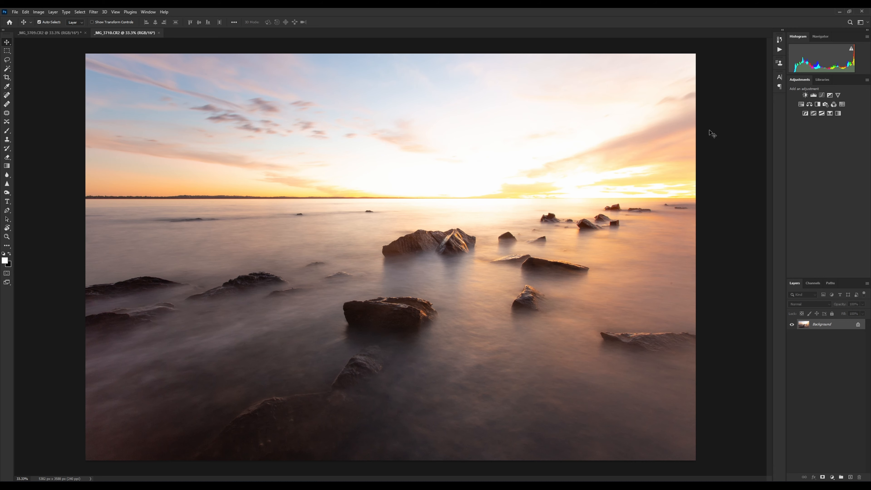
# Step: Compare the dark sunset and bright seascape documents, then close the bright _MG_3710 window after layering
pyautogui.click(49, 32)
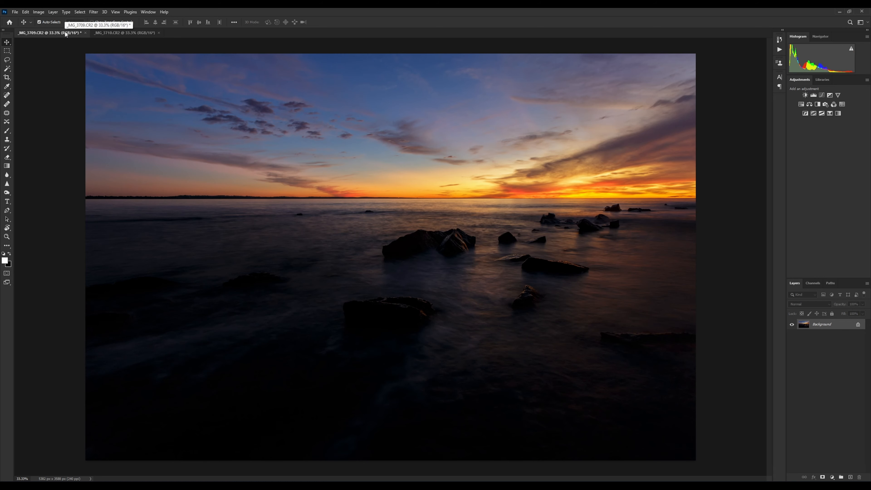
pyautogui.click(124, 32)
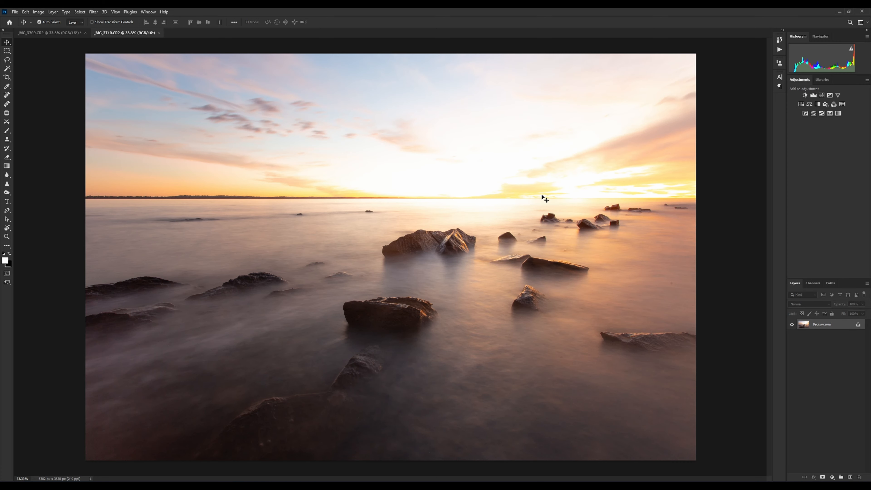
pyautogui.moveTo(111, 95)
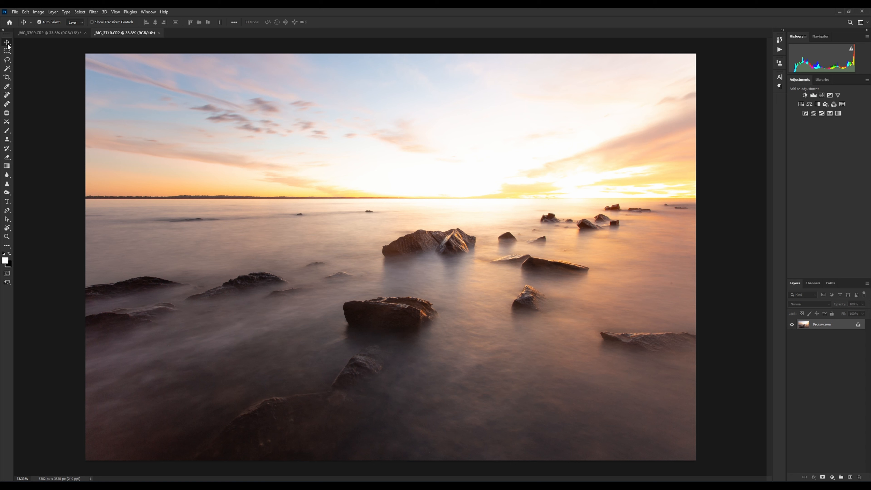
pyautogui.moveTo(123, 33)
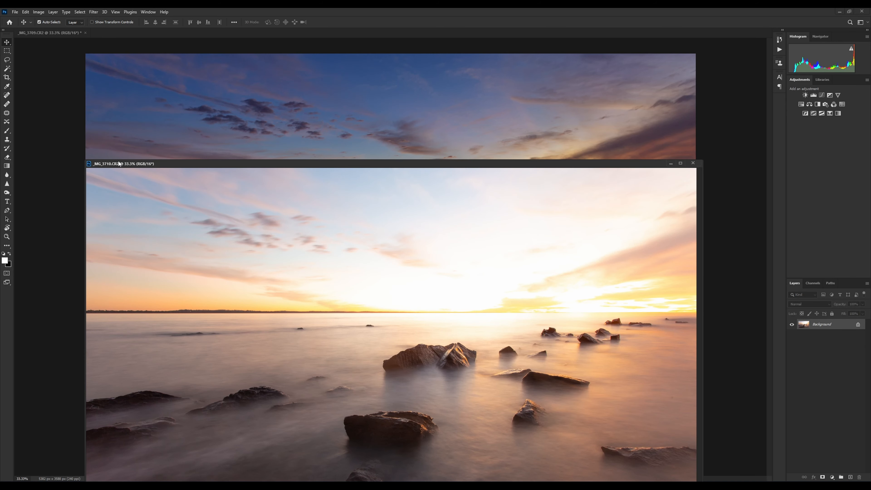
pyautogui.moveTo(398, 273)
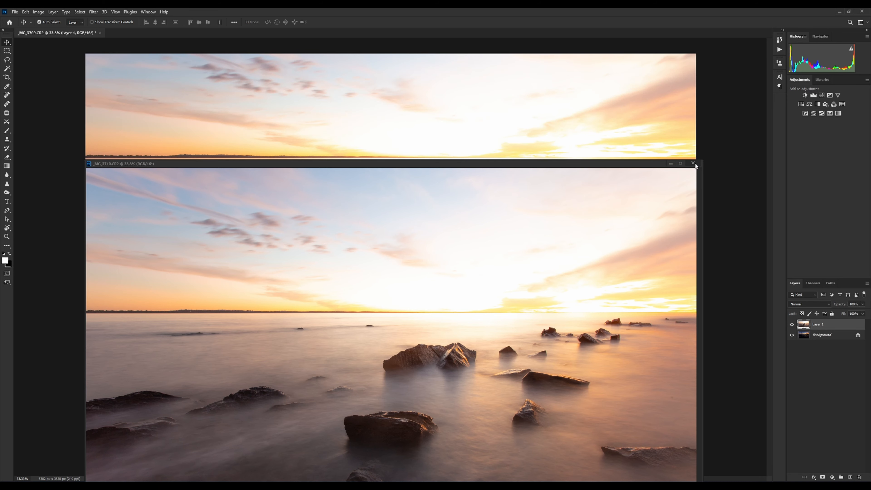
pyautogui.click(692, 163)
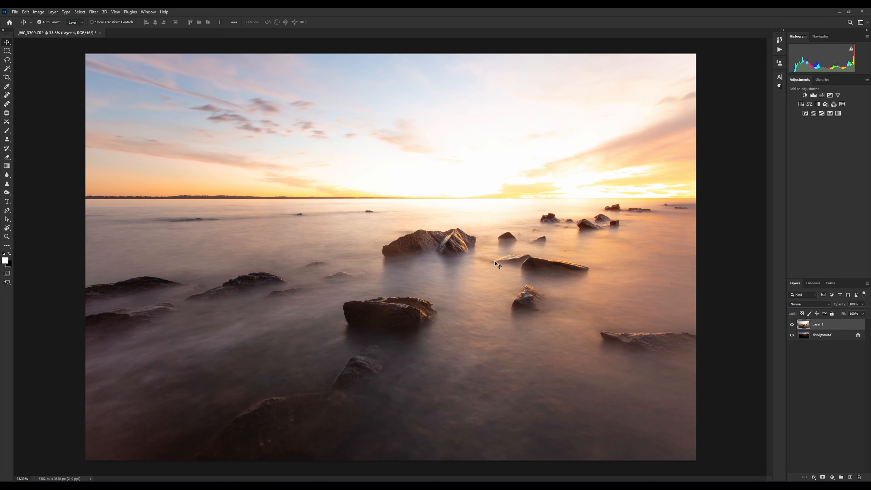
pyautogui.moveTo(785, 316)
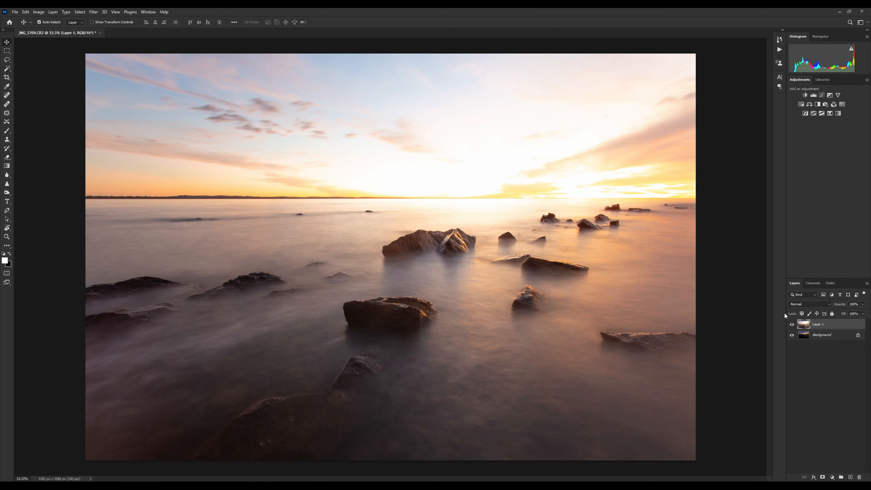
# Step: Add a white layer mask to Layer 1, the bright seascape exposure
pyautogui.click(792, 334)
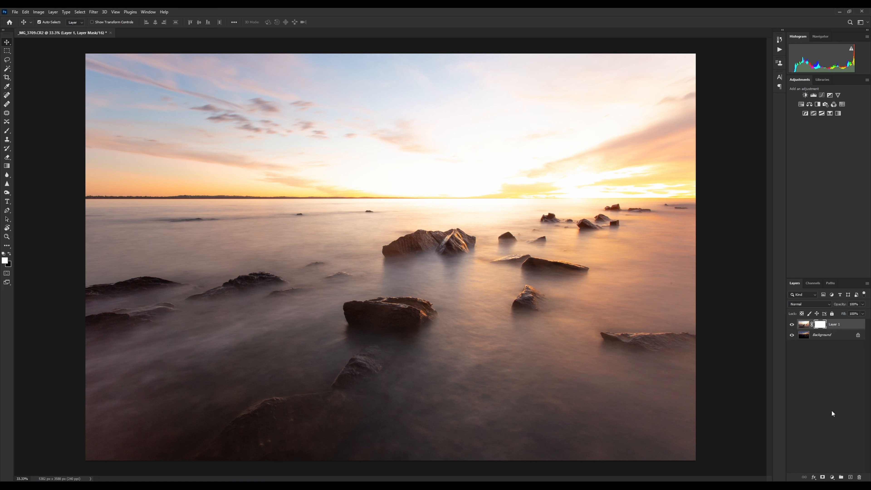
pyautogui.moveTo(847, 416)
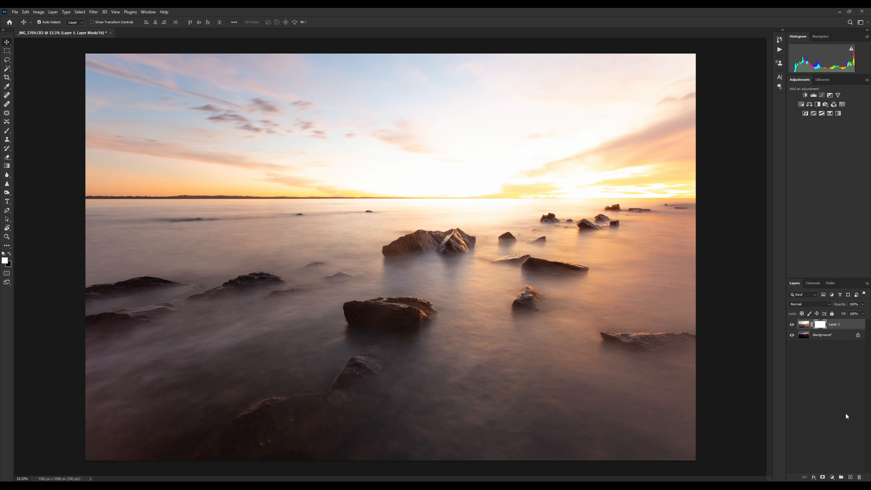
pyautogui.moveTo(702, 137)
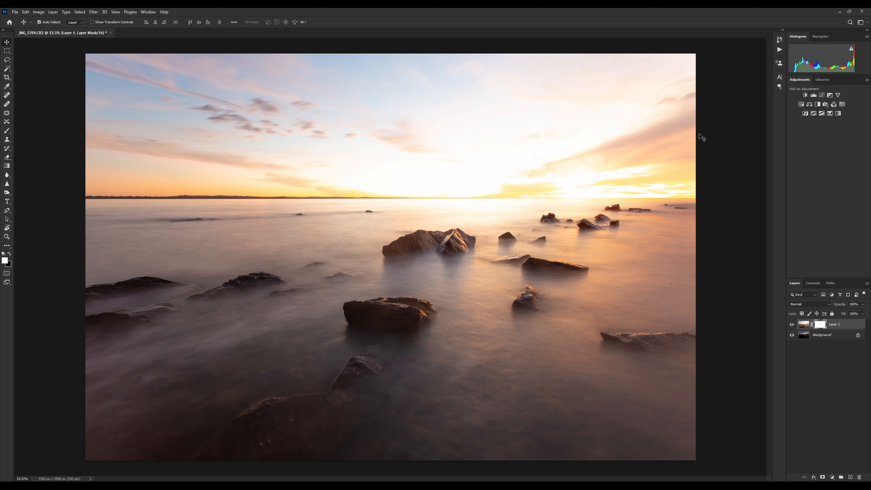
pyautogui.moveTo(599, 153)
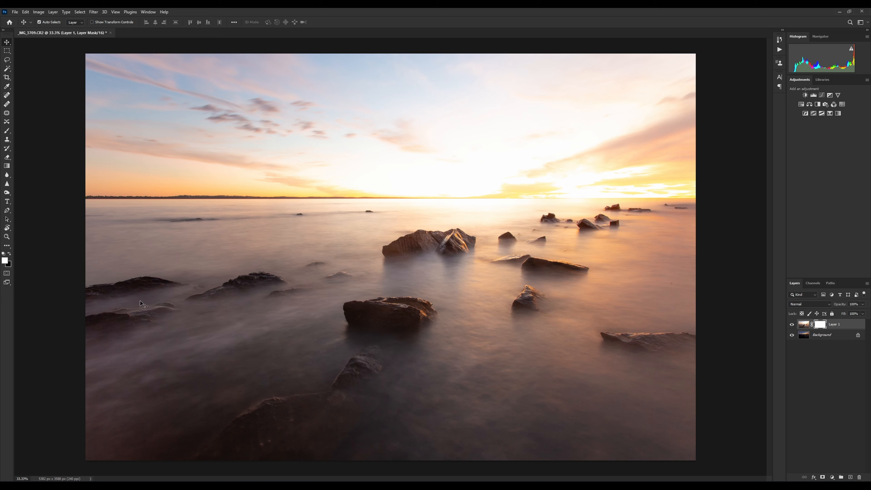
pyautogui.moveTo(8, 132)
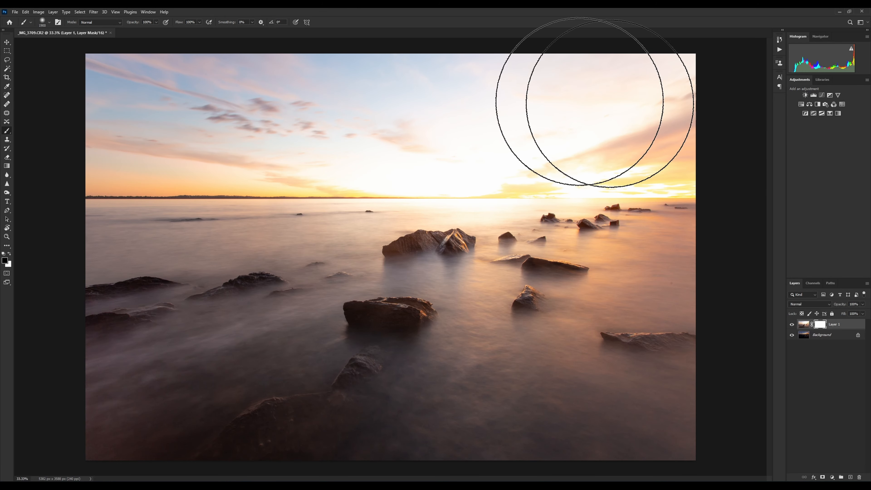
pyautogui.moveTo(358, 122)
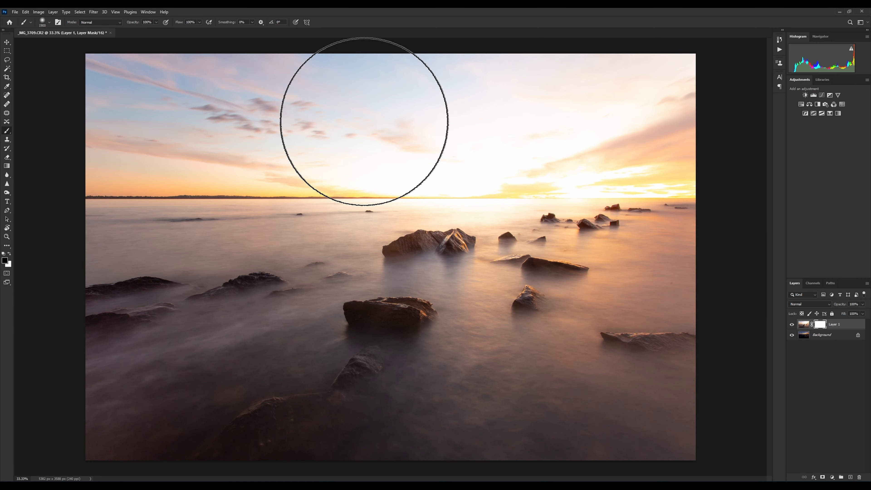
pyautogui.moveTo(398, 121)
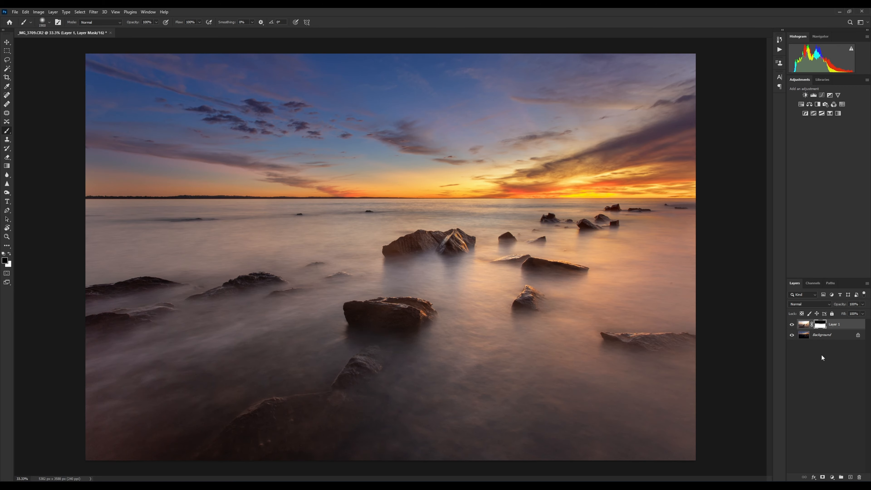
pyautogui.moveTo(661, 108)
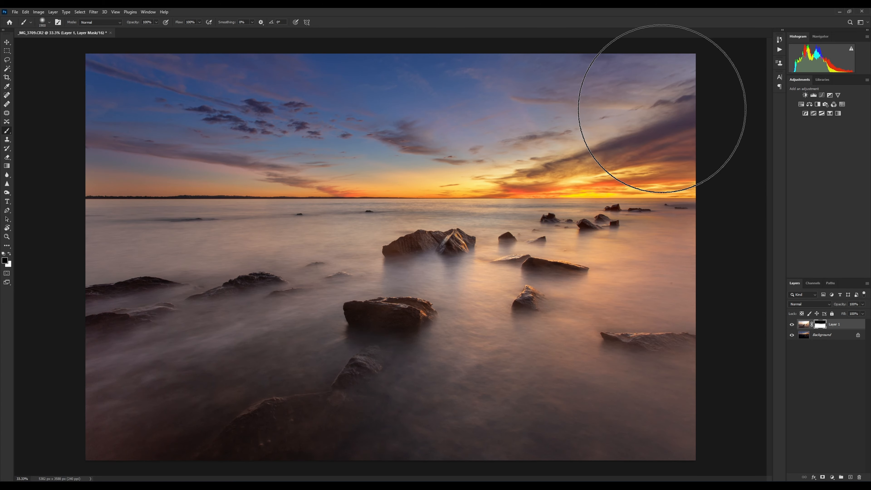
pyautogui.moveTo(127, 128)
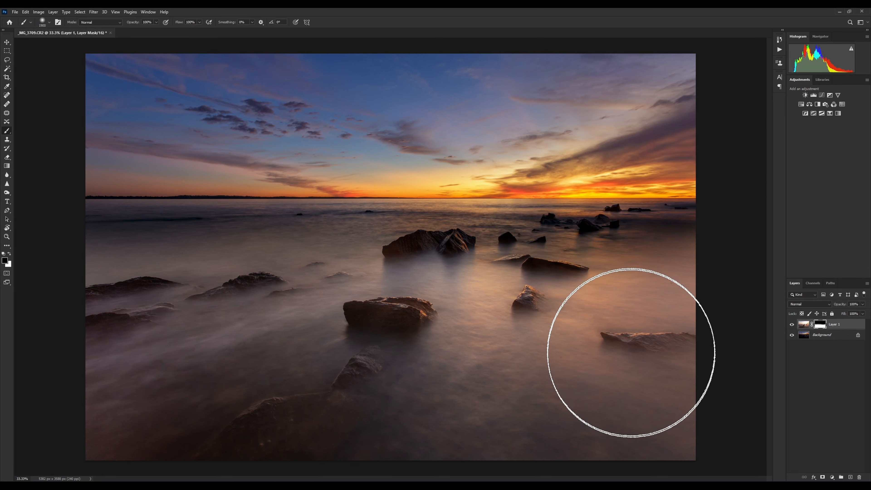
pyautogui.moveTo(569, 372)
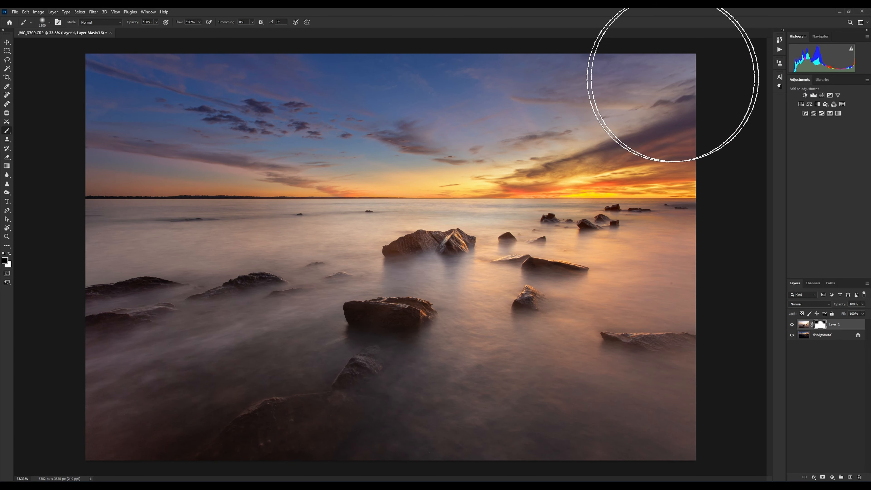
pyautogui.moveTo(327, 99)
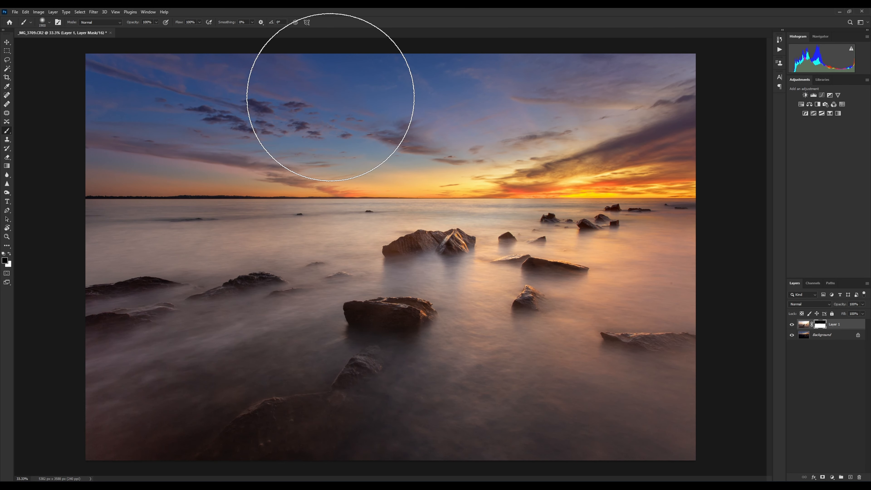